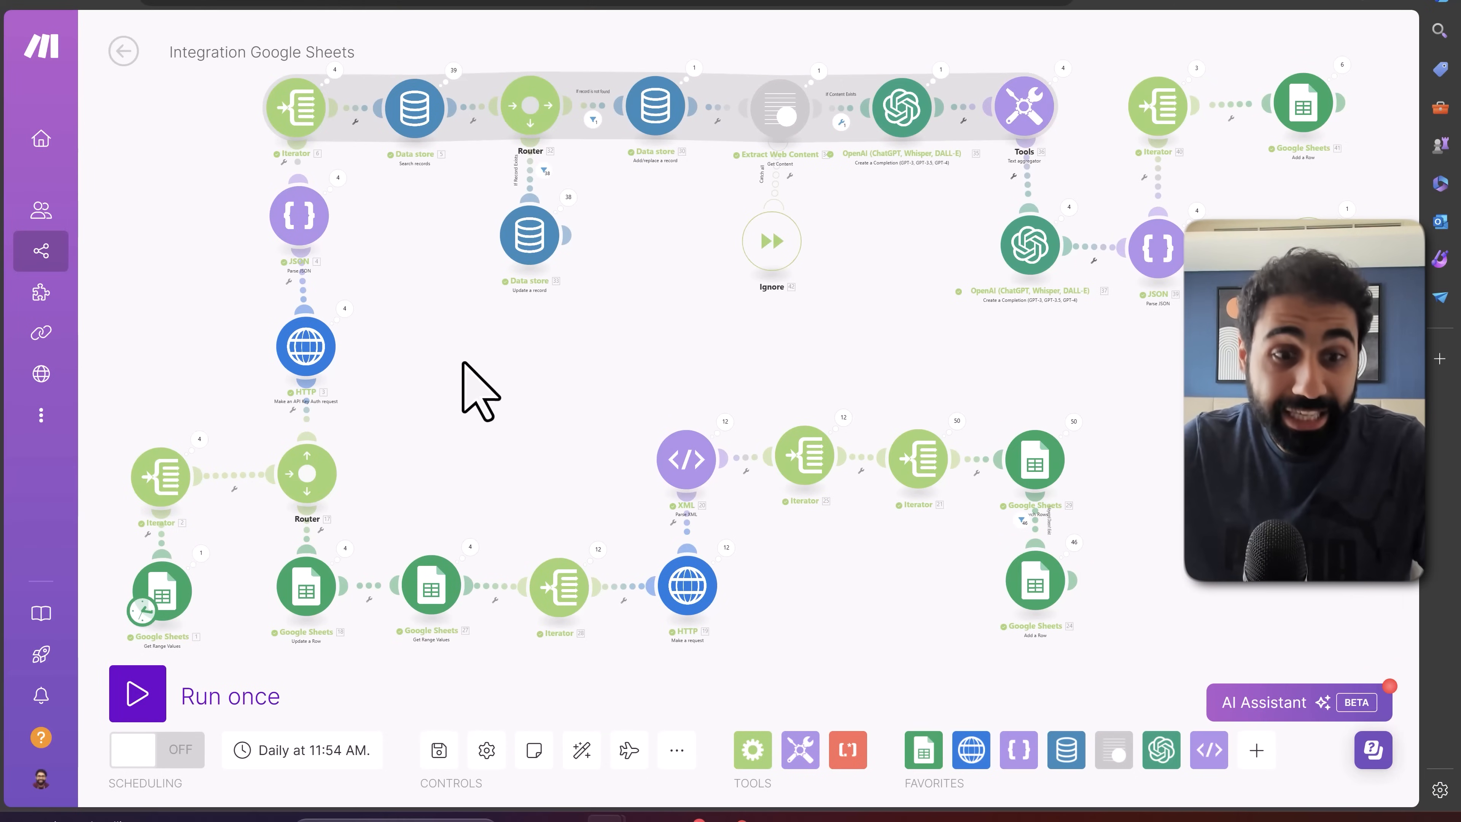
- Review the Keyword Research sheet listing related keywords per parent keyword
{"action": "left_click", "coordinate": [137, 694]}
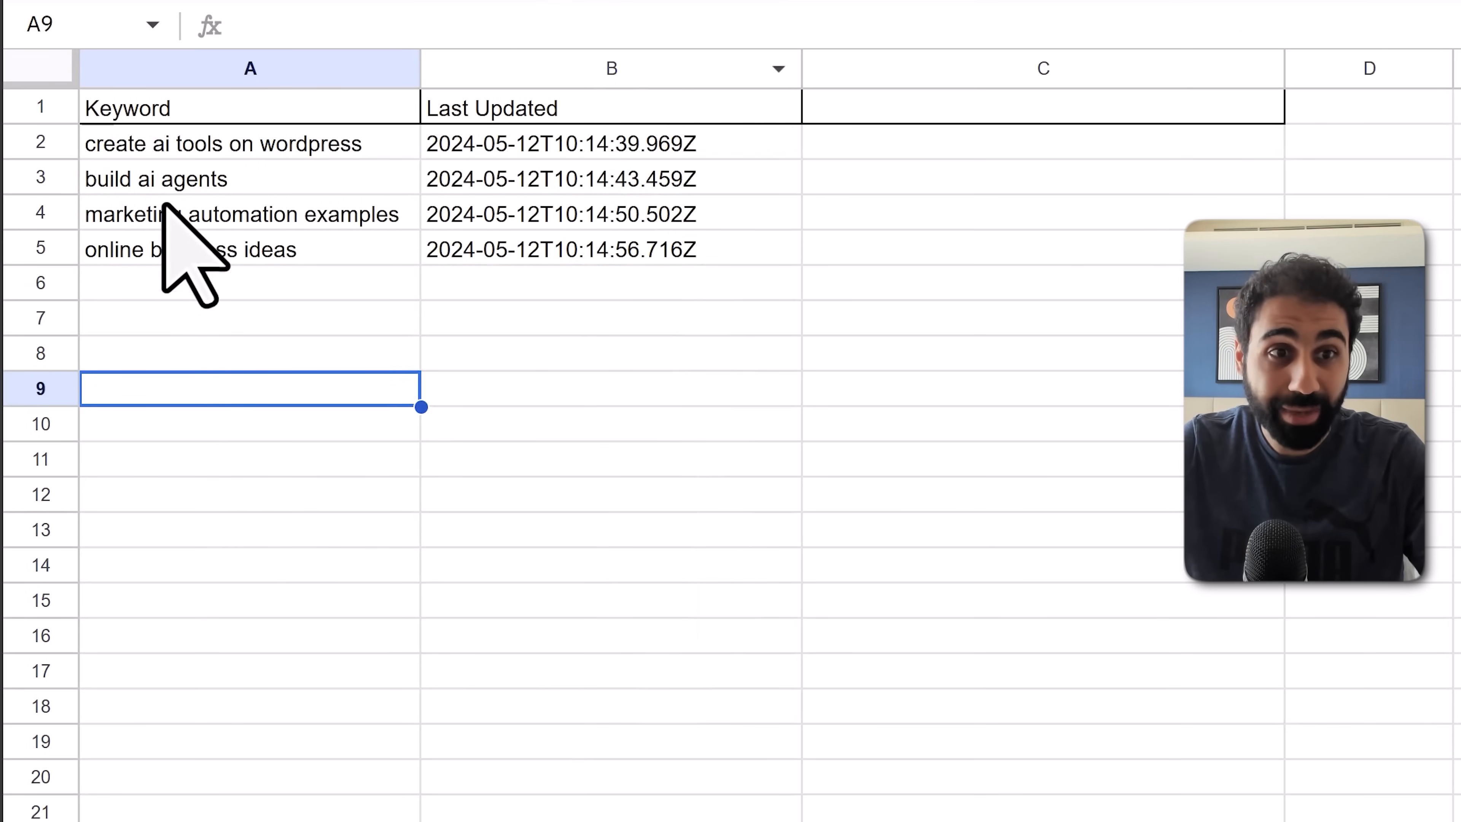
{"action": "scroll", "scroll_direction": "down", "scroll_amount": 3}
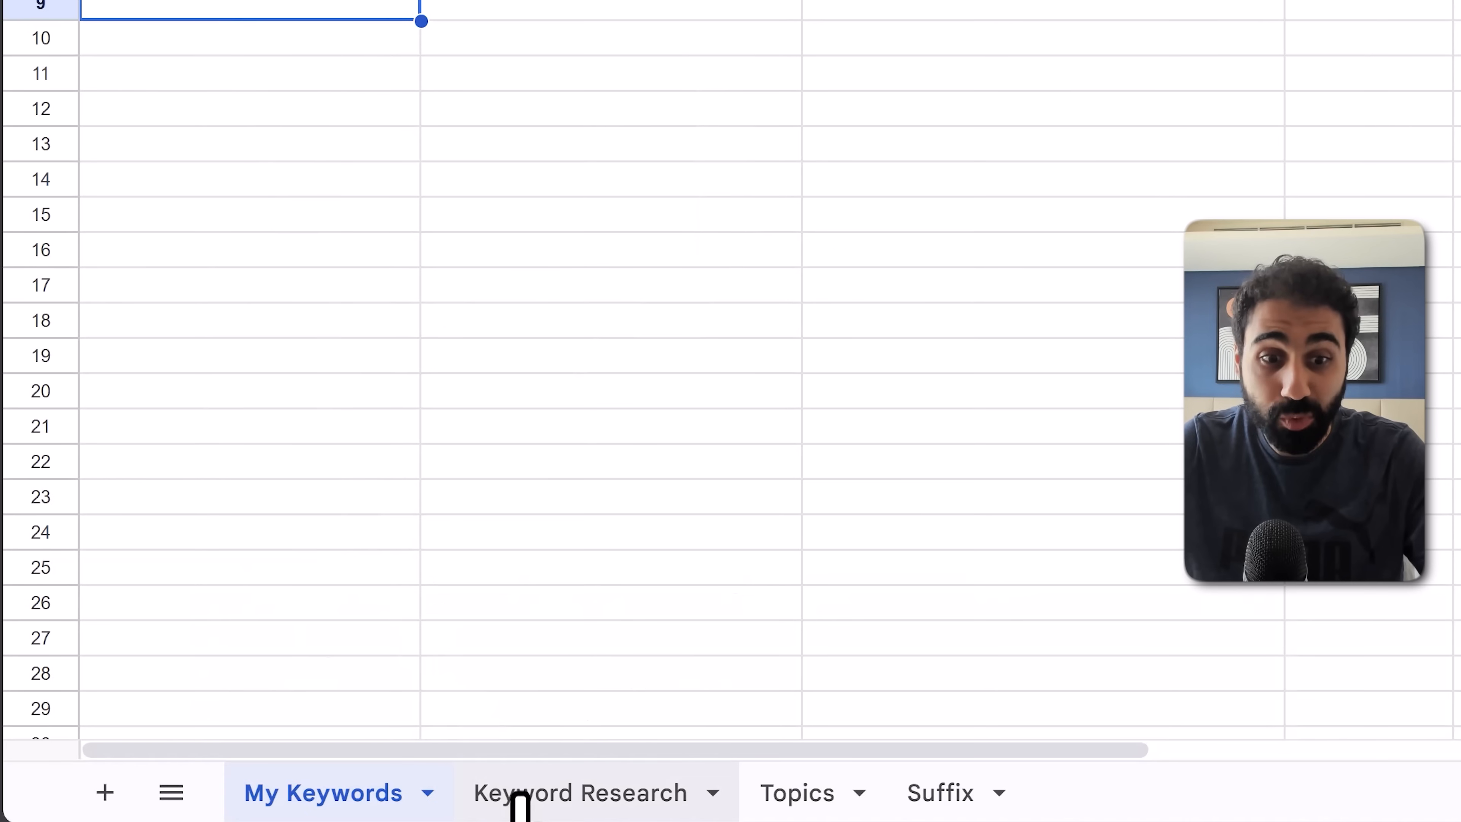
{"action": "left_click", "coordinate": [578, 793]}
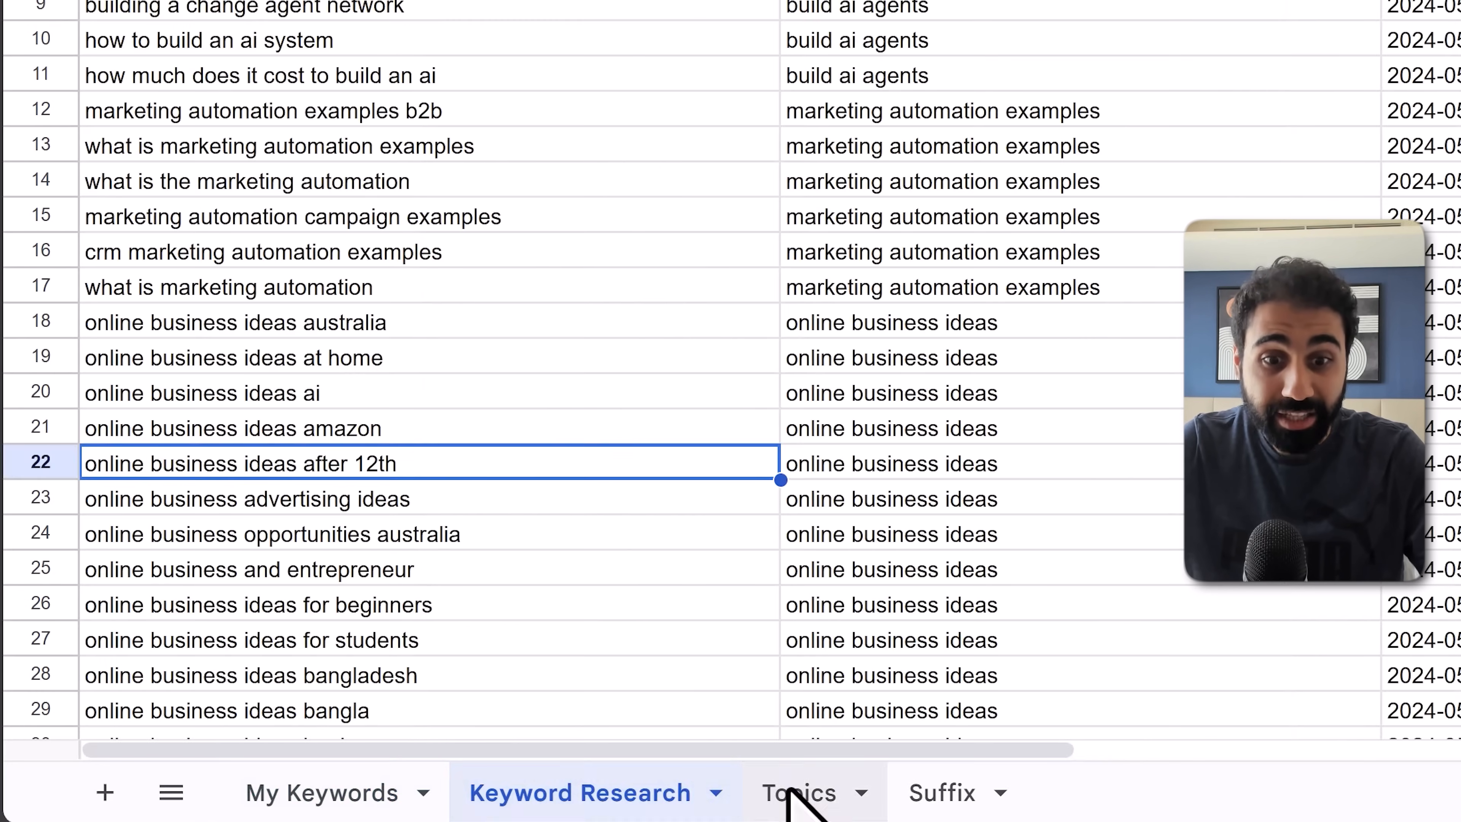
{"action": "mouse_move", "coordinate": [676, 615]}
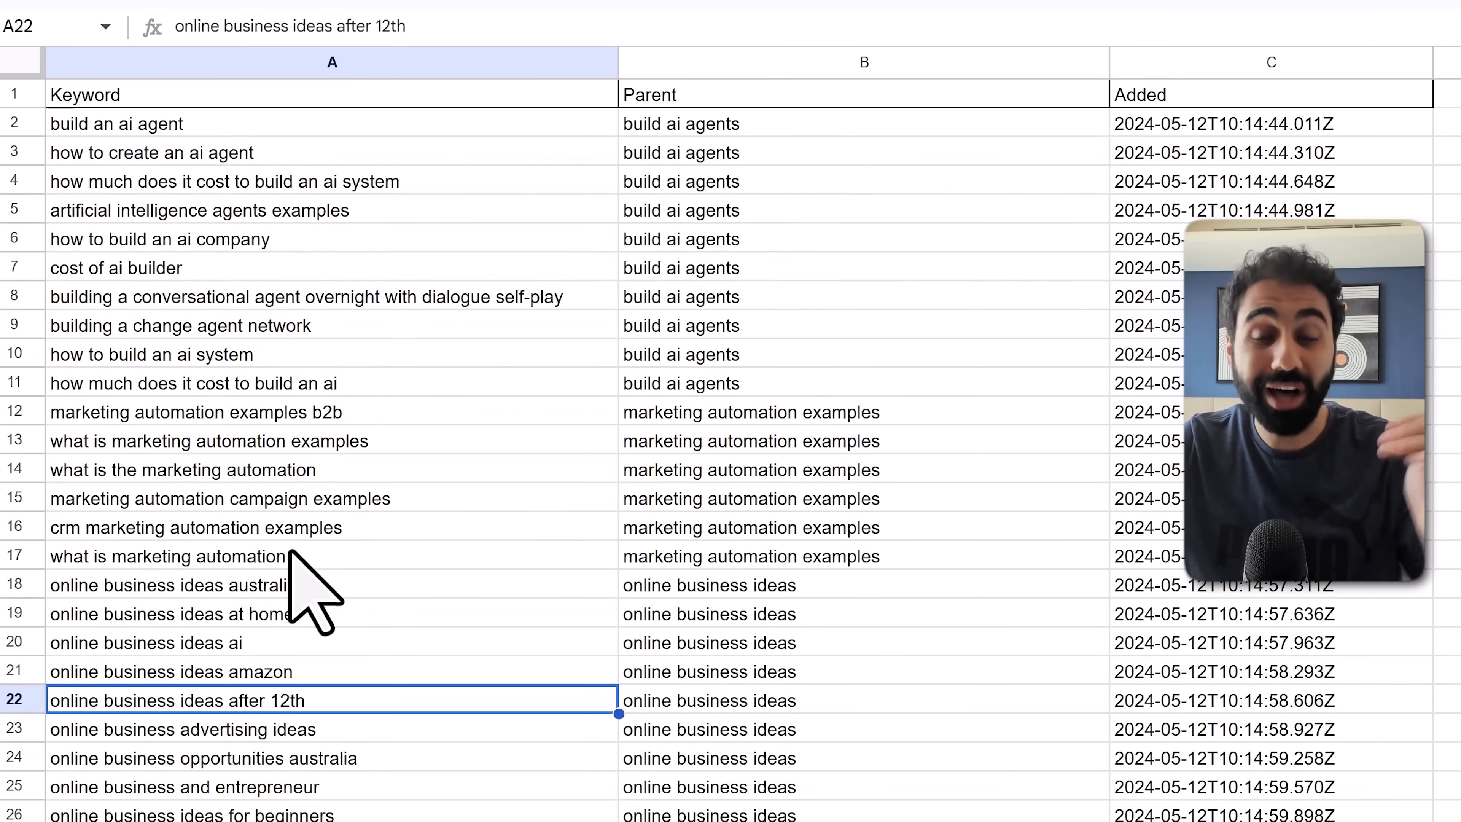
{"action": "scroll", "scroll_direction": "down", "scroll_amount": 3}
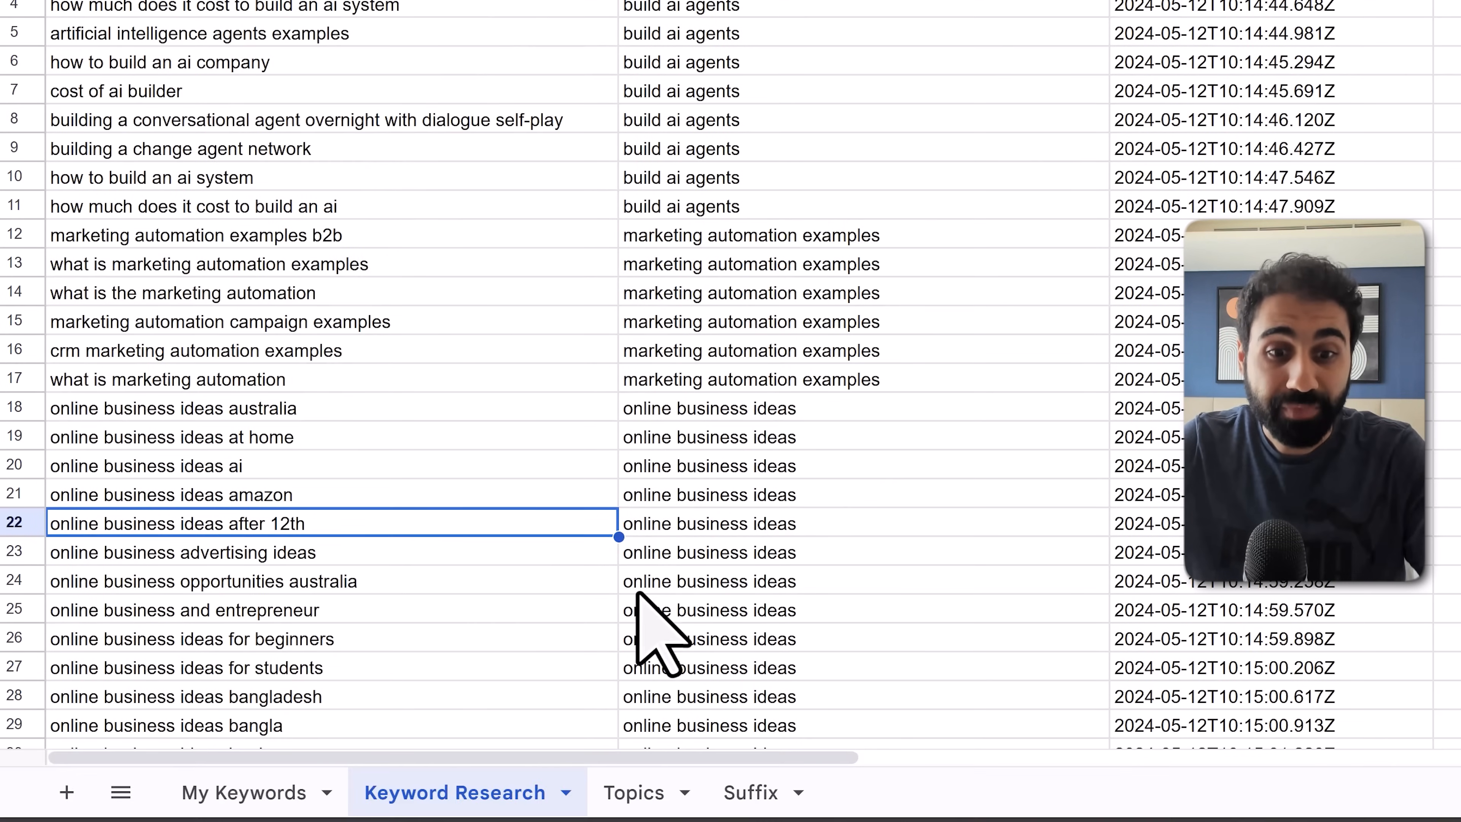
- Review the Topics sheet and select the AI agent challenges topic among the six generated ideas
{"action": "left_click", "coordinate": [632, 793]}
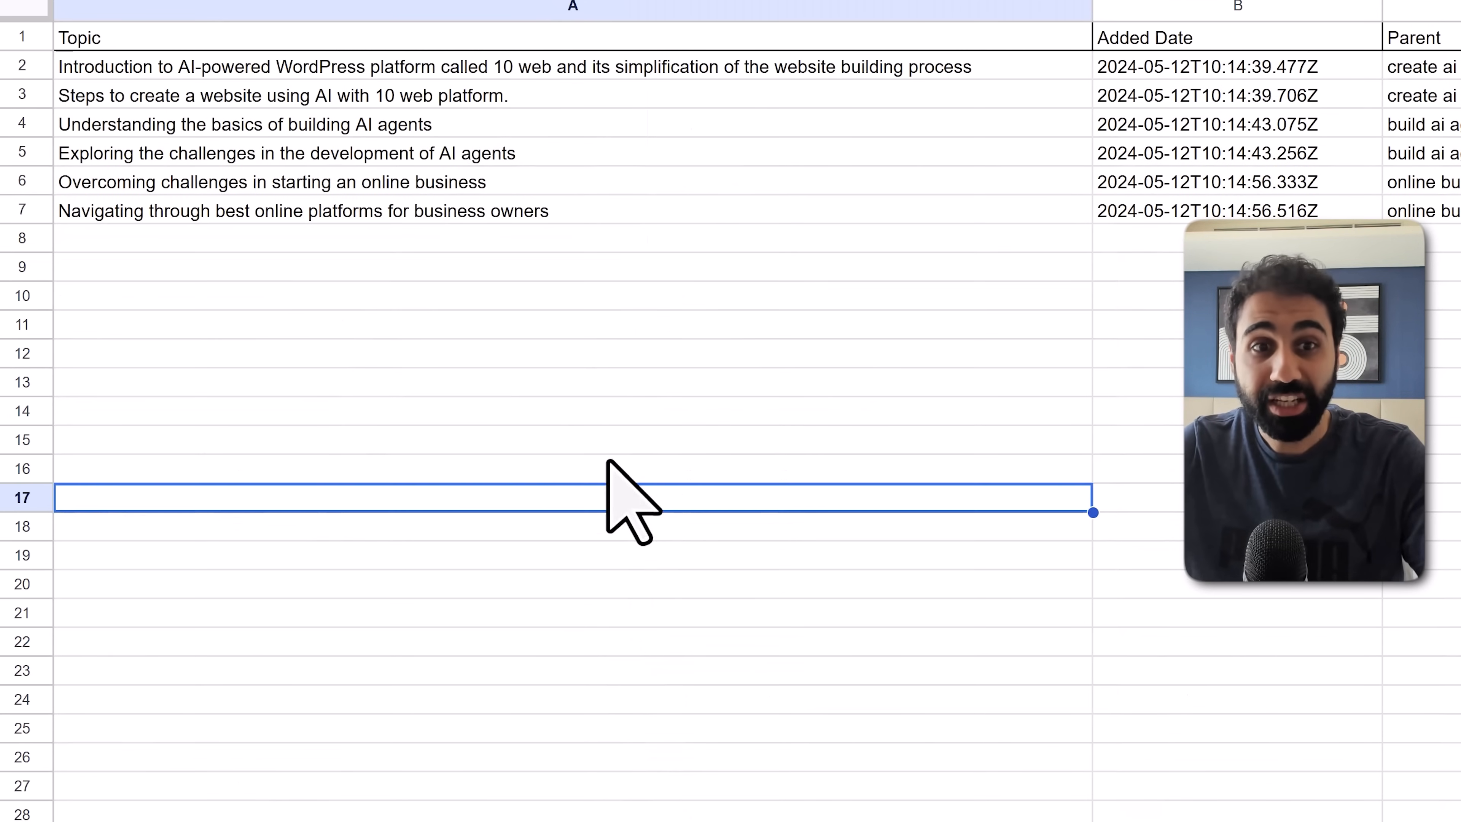
{"action": "left_click", "coordinate": [283, 153]}
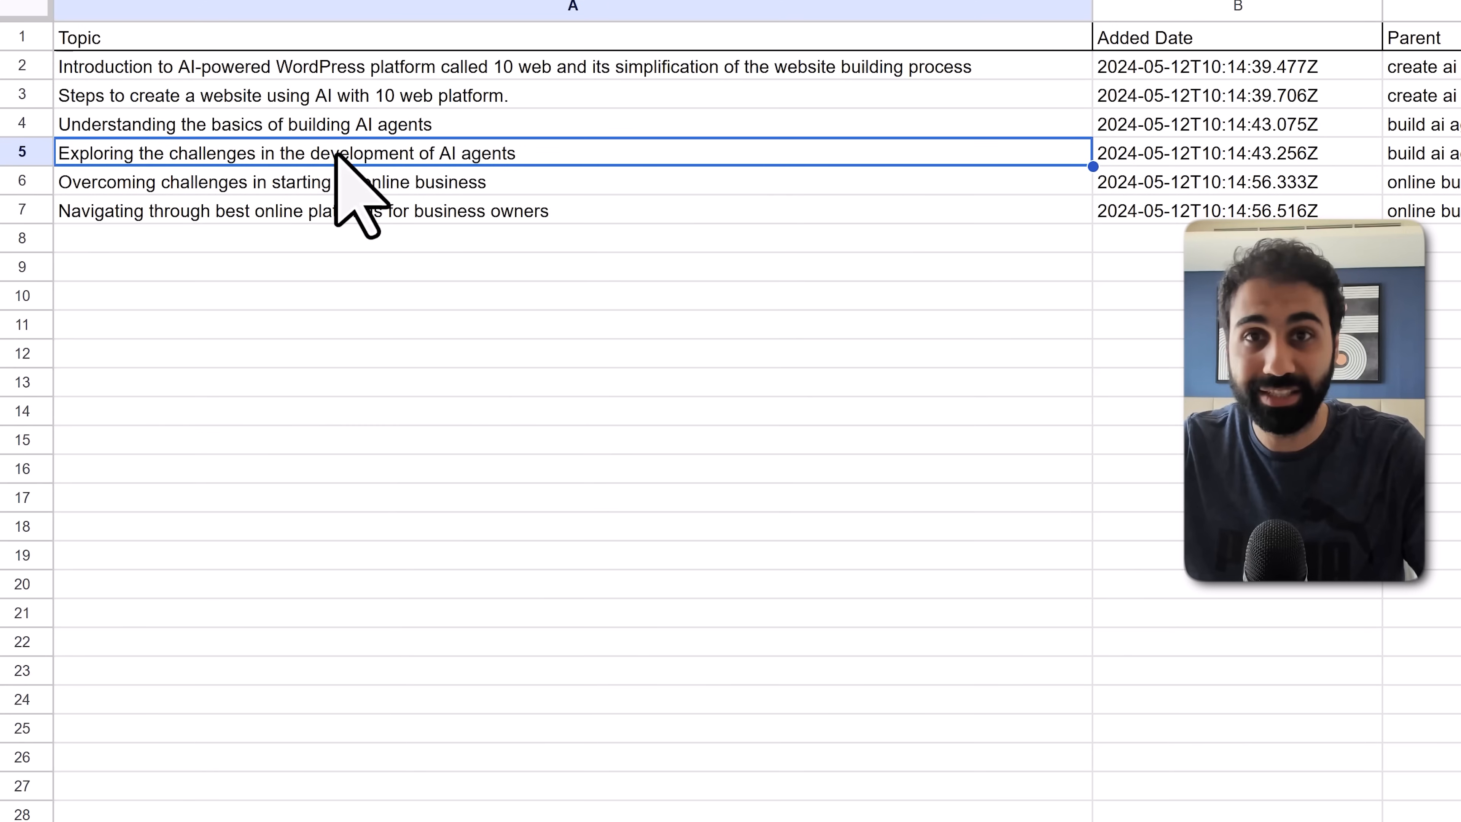